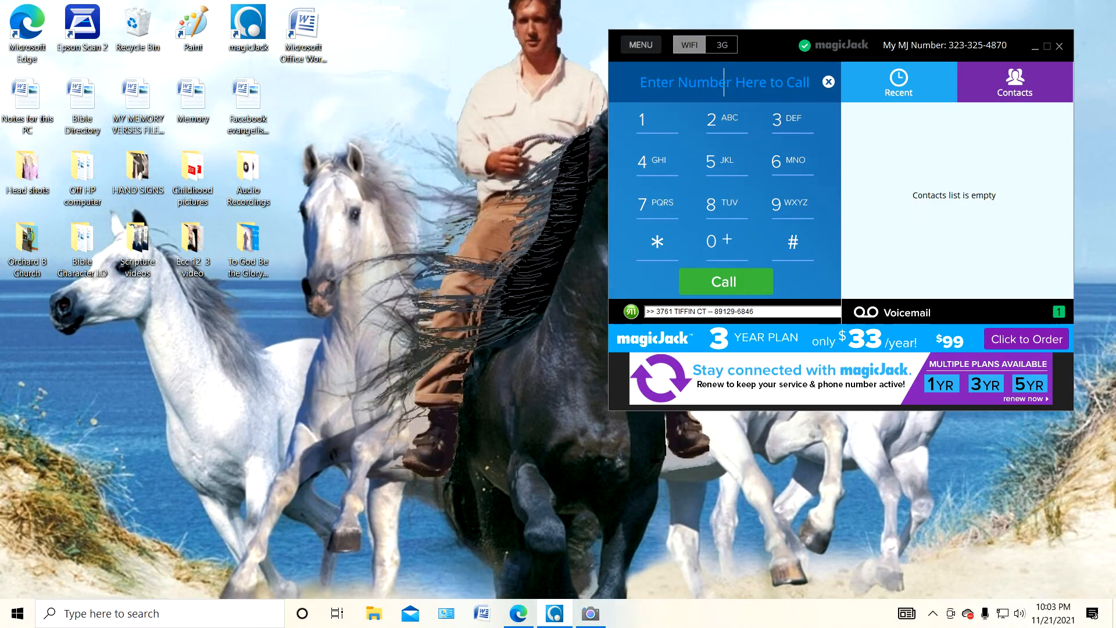
Bring the Edge window with Bing results for Microsoft Expression 4 to the front.
left_click(1059, 45)
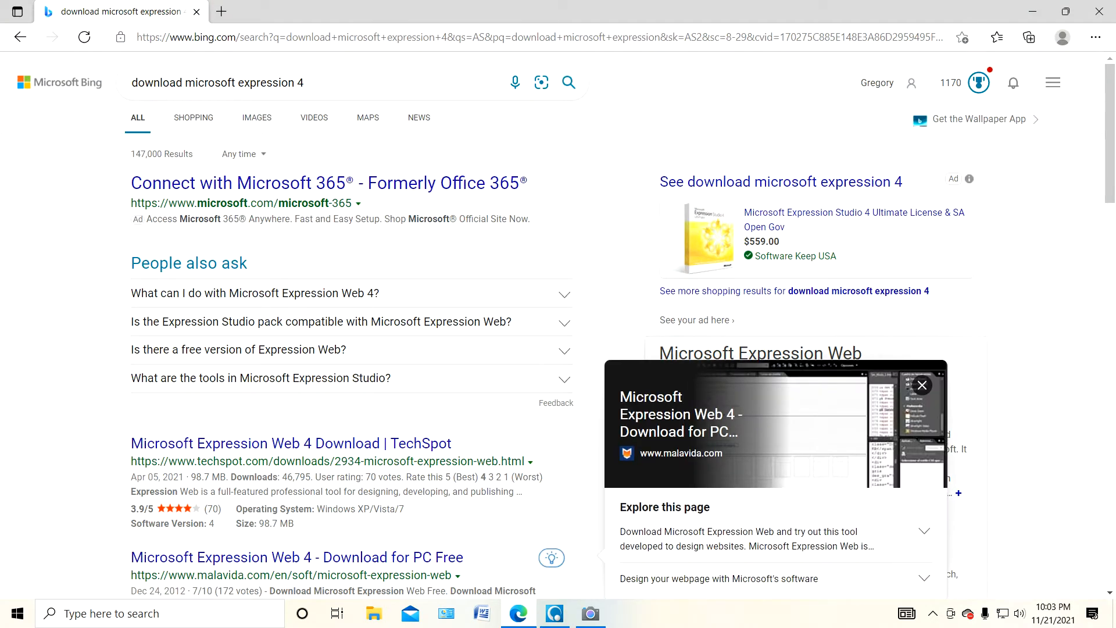
Scroll down the Bing results to the Expression 4 download links and how-to videos.
scroll("down", 3)
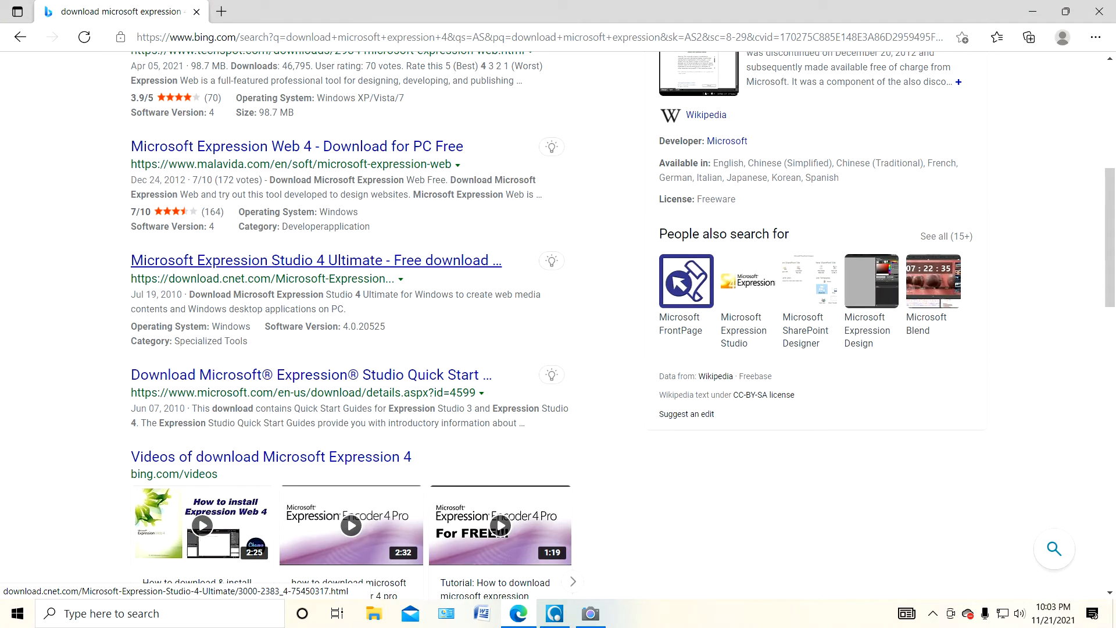
scroll("down", 3)
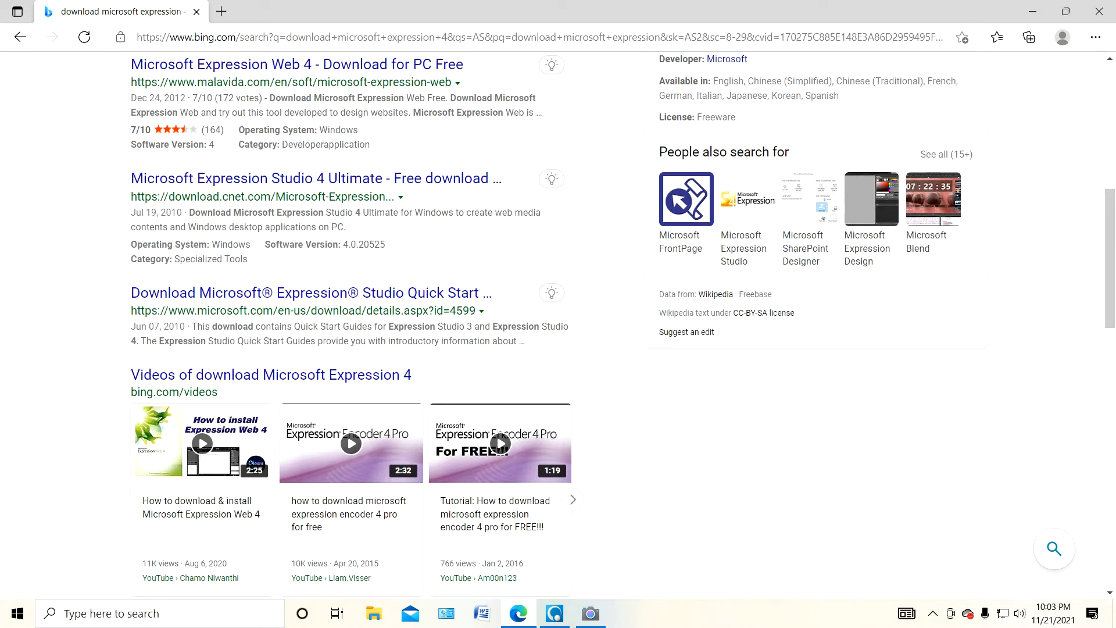
mouse_move(1099, 11)
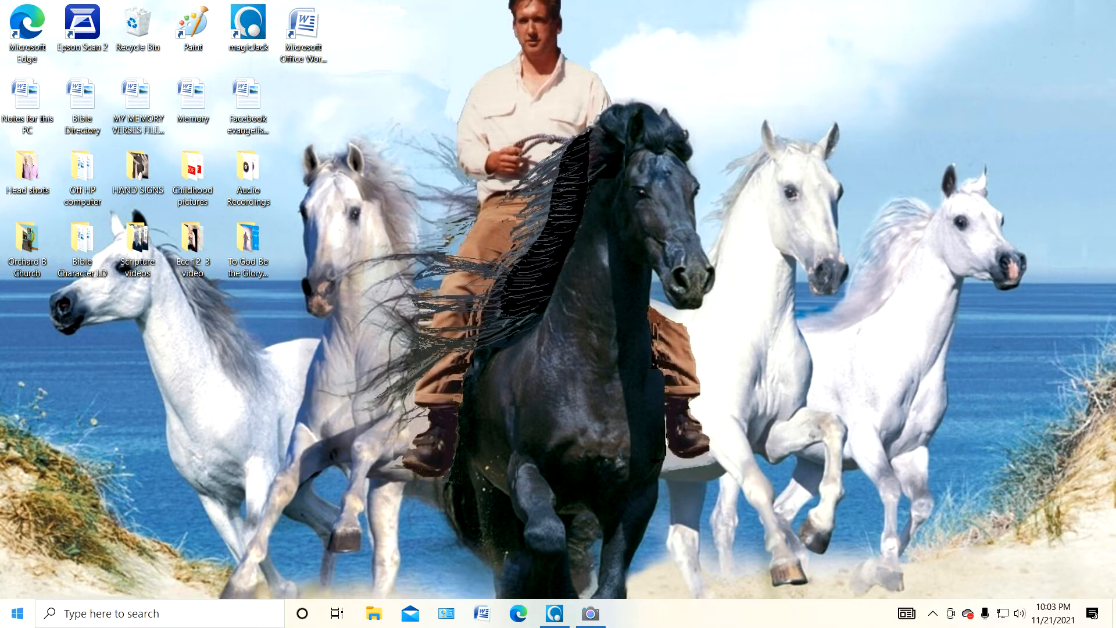
left_click(11, 613)
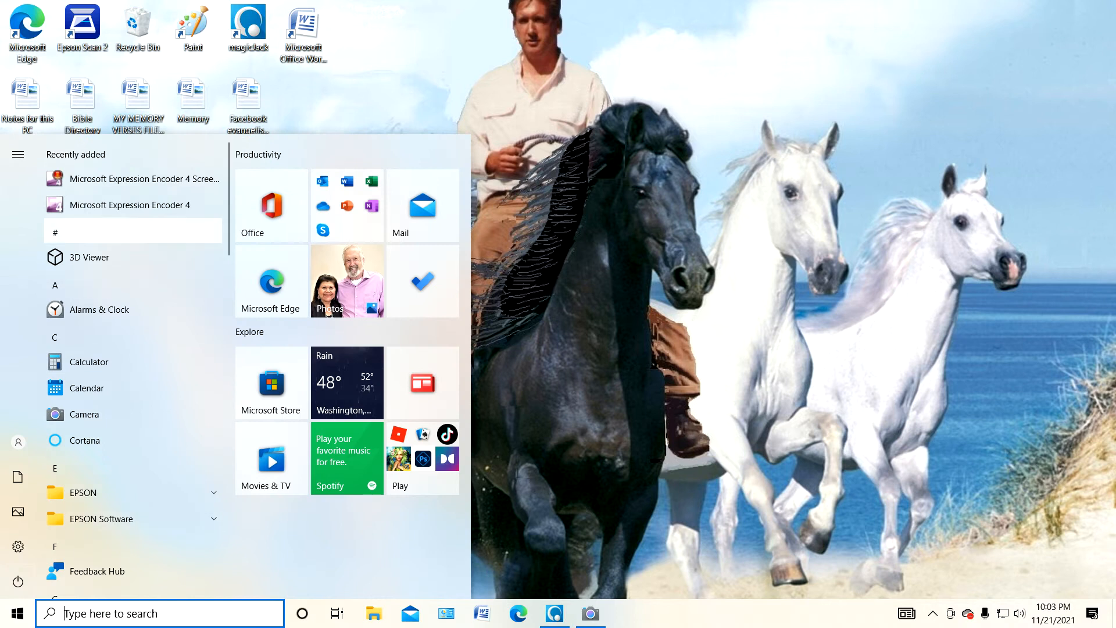
mouse_move(144, 179)
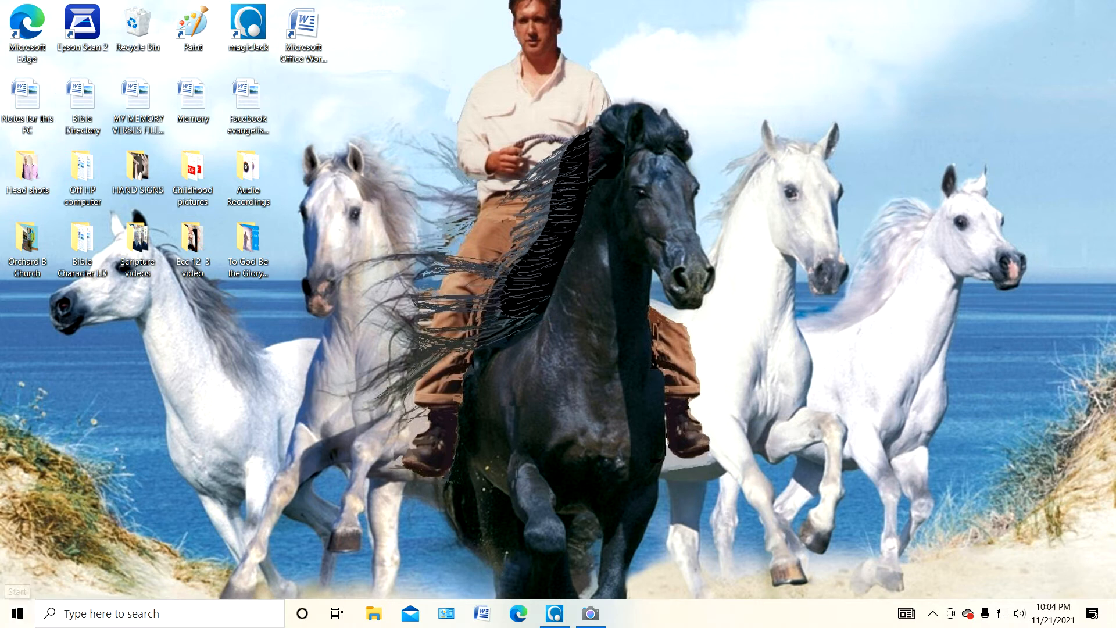
left_click(11, 613)
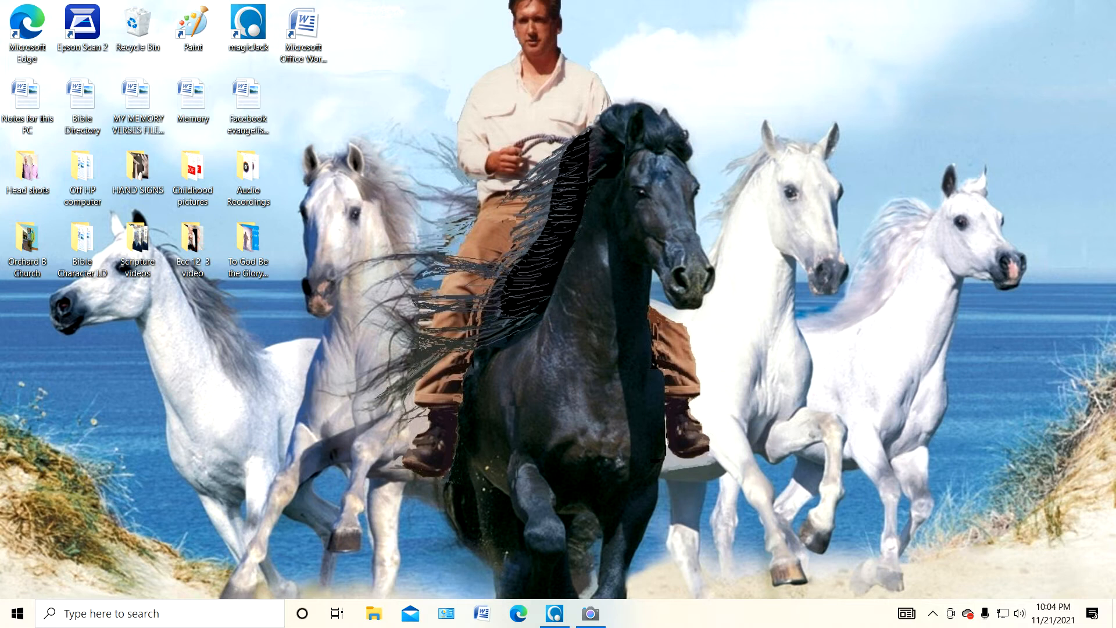
left_click(591, 612)
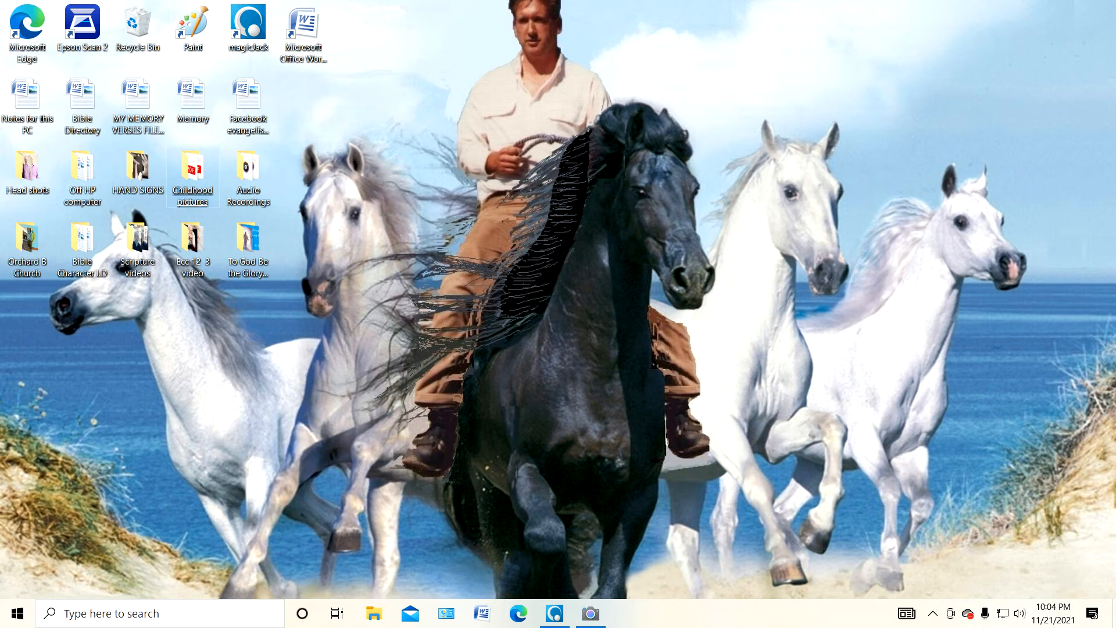
View the 7th grade photo from Childhood pictures, then close the folder back to the desktop.
double_click(192, 172)
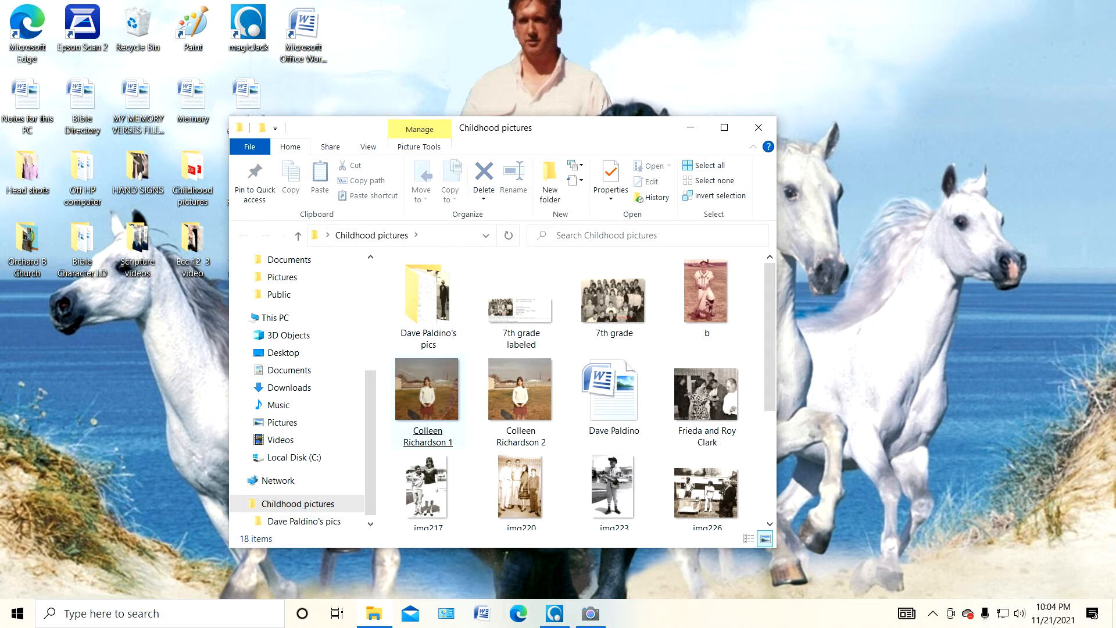
left_click(427, 292)
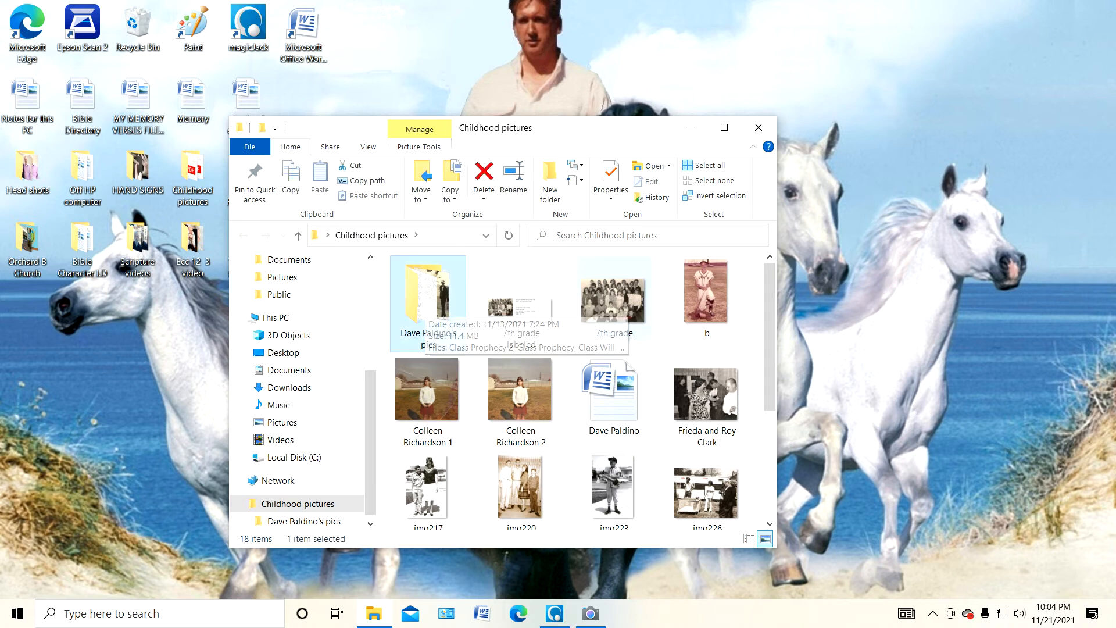
double_click(610, 294)
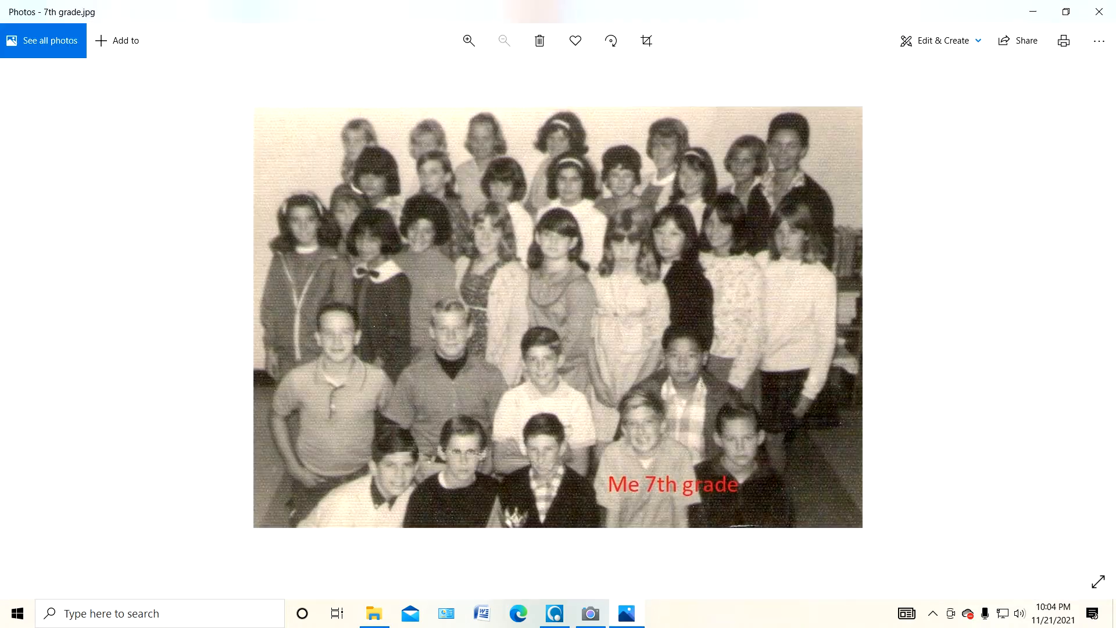
mouse_move(1099, 12)
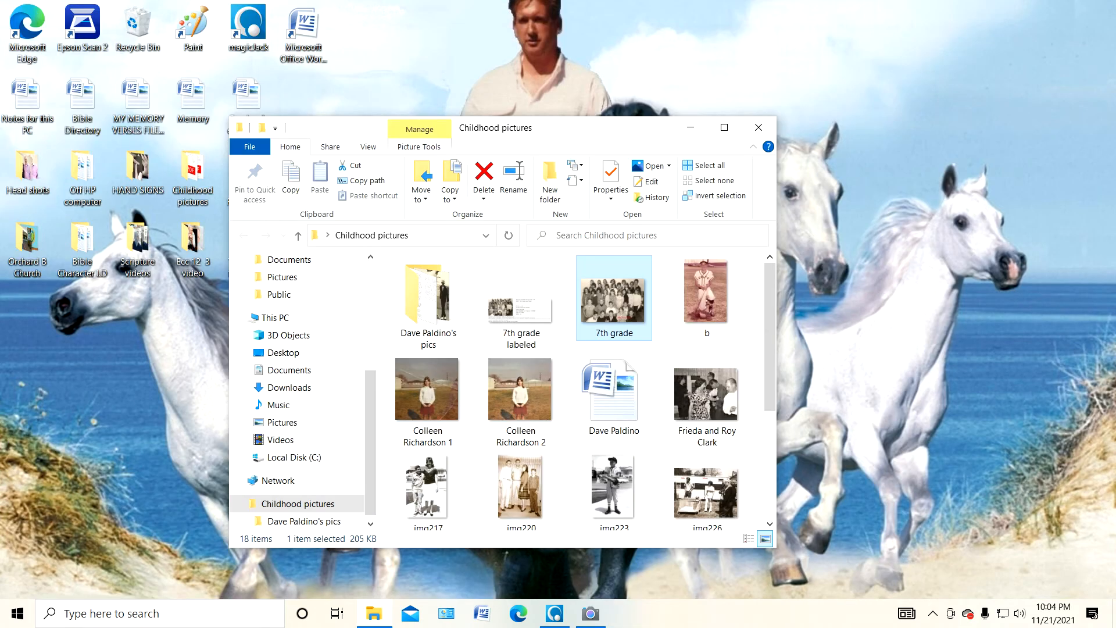
mouse_move(758, 128)
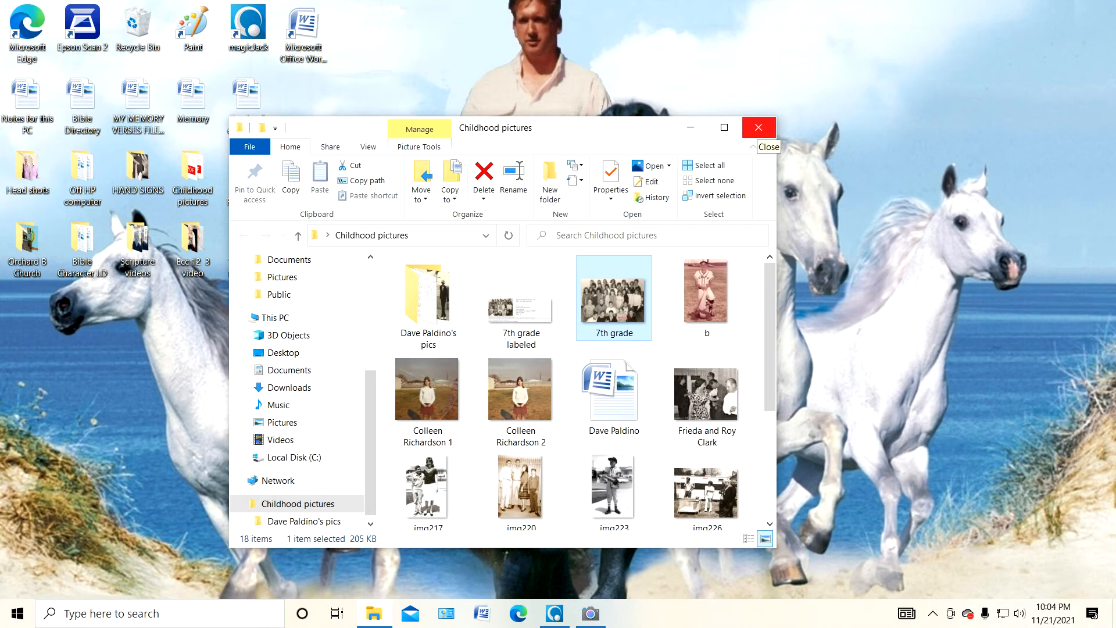
left_click(757, 128)
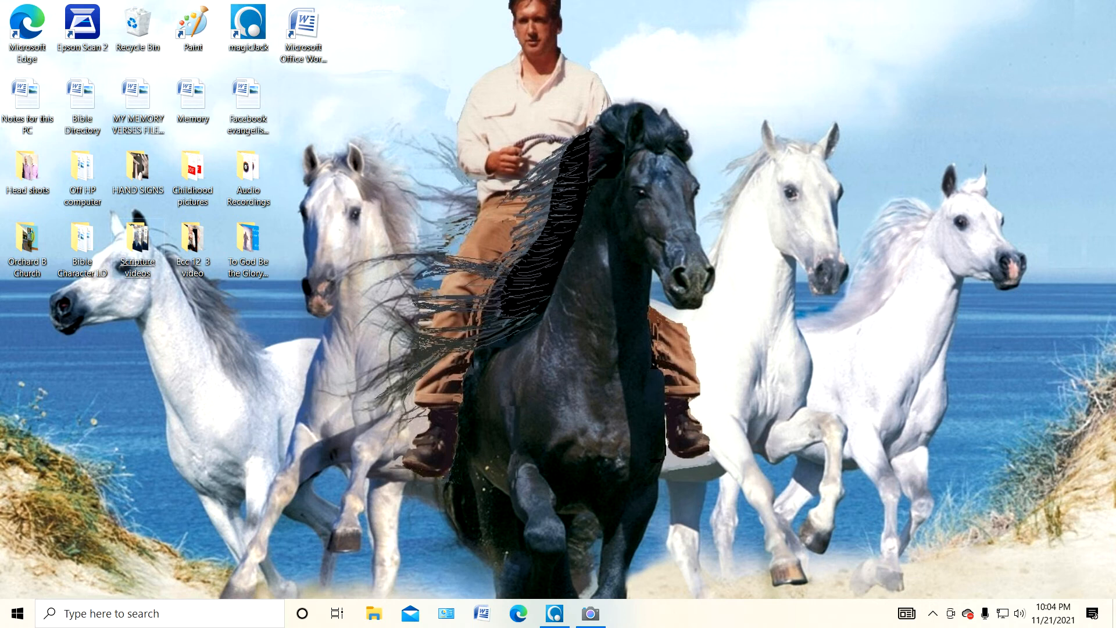
Play the Phil 4 13 video from Scripture videos, minimize it and close the folder.
double_click(136, 240)
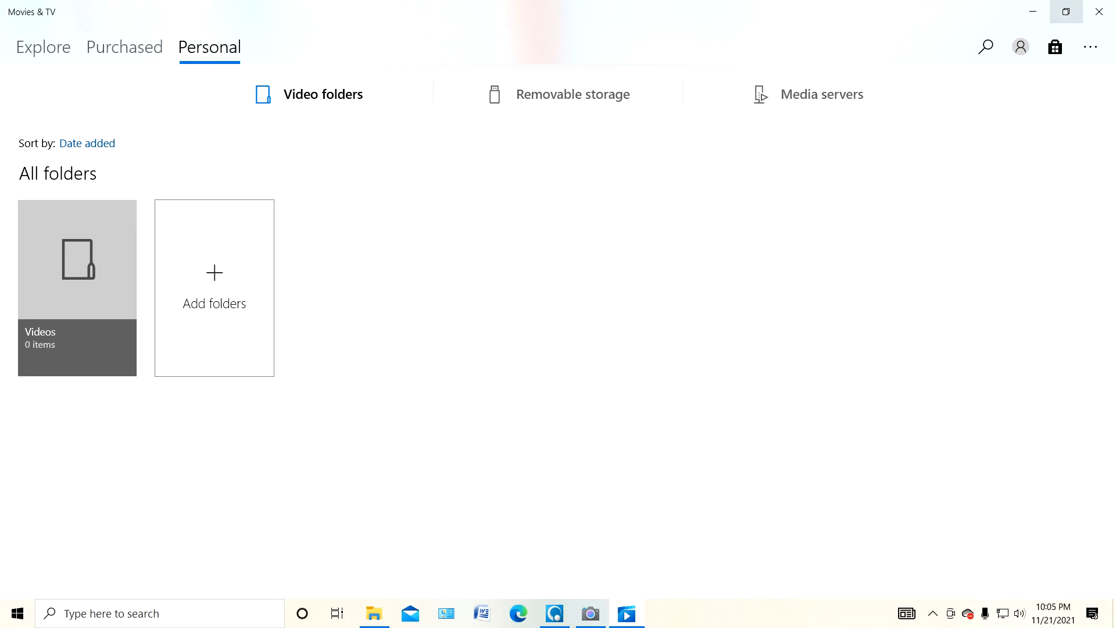
mouse_move(1033, 11)
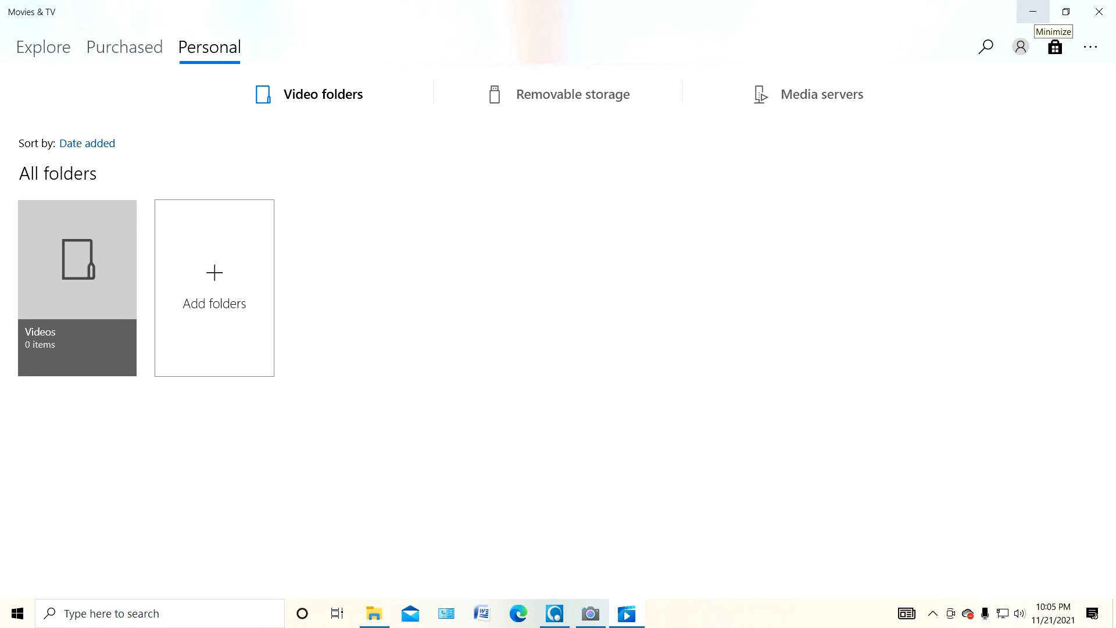
left_click(1032, 12)
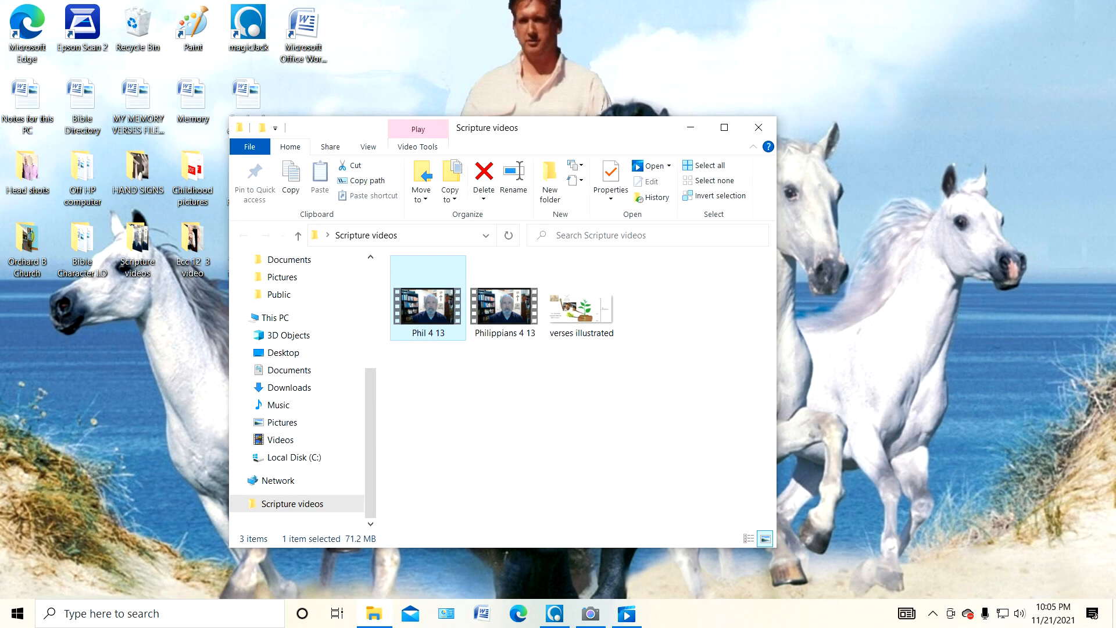
mouse_move(759, 128)
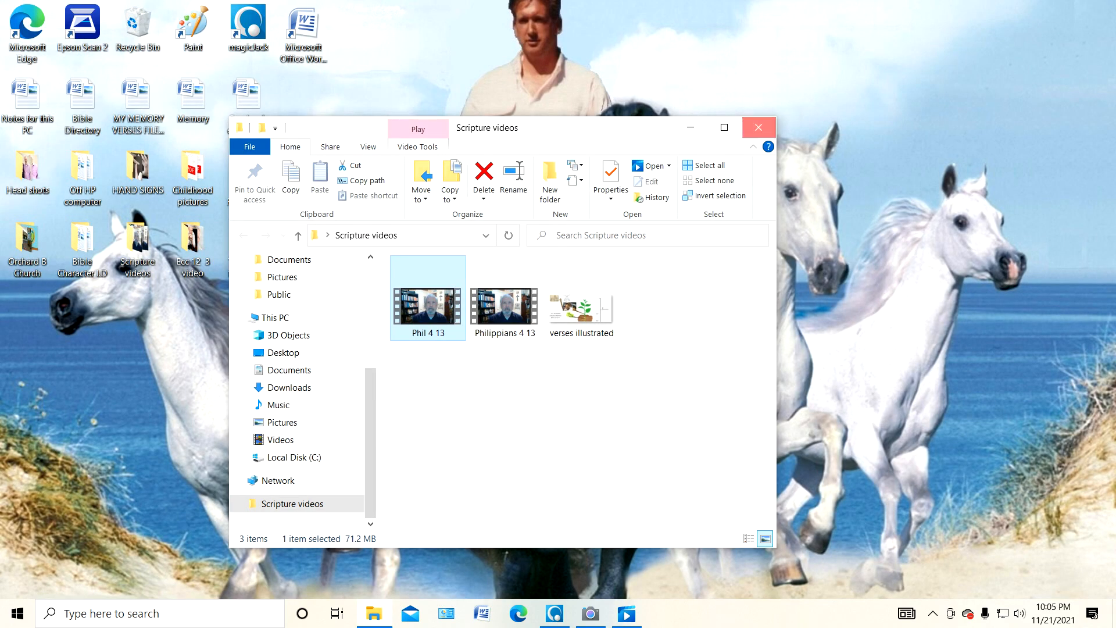
left_click(757, 126)
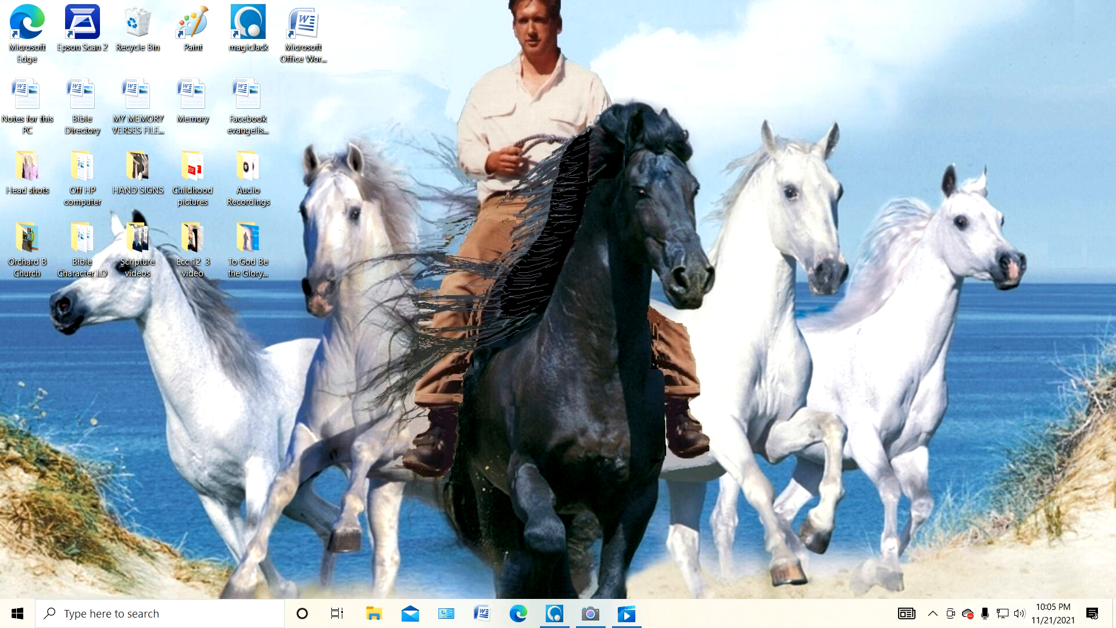